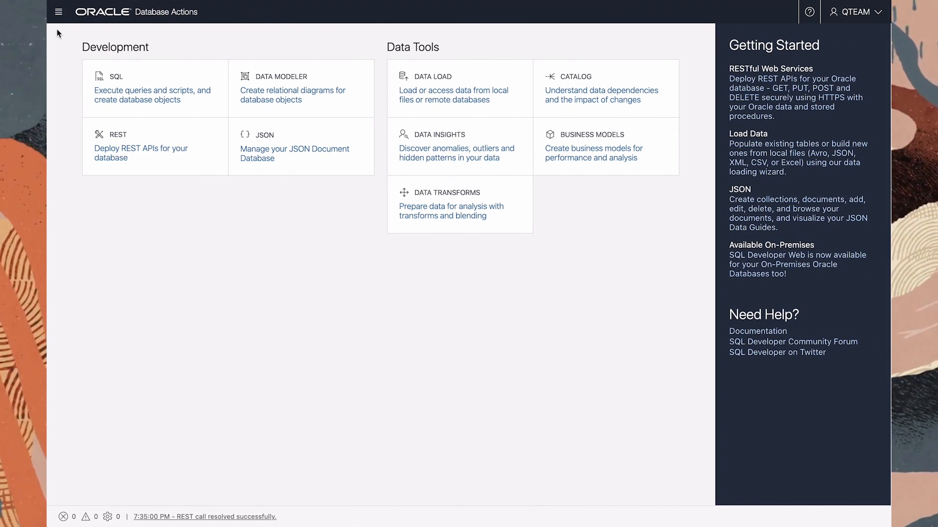
{"action": "mouse_move", "coordinate": [441, 17]}
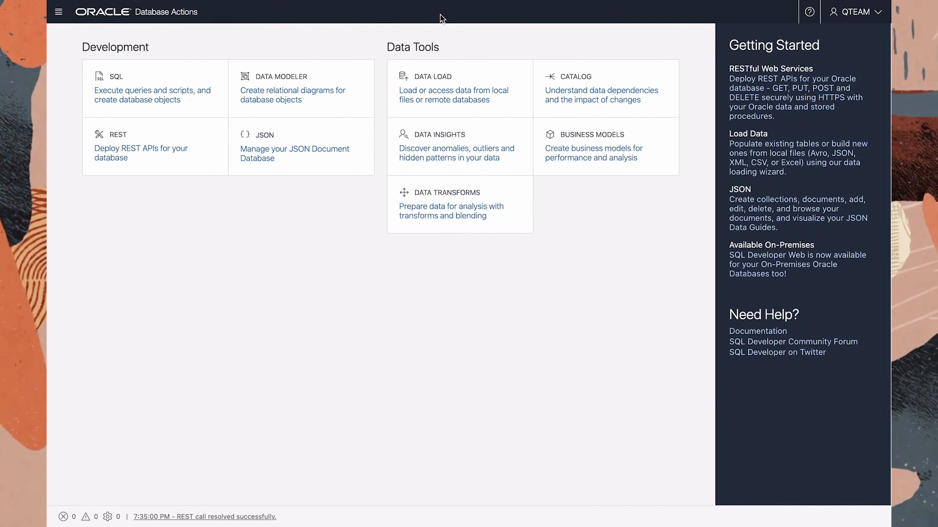
{"action": "mouse_move", "coordinate": [593, 114]}
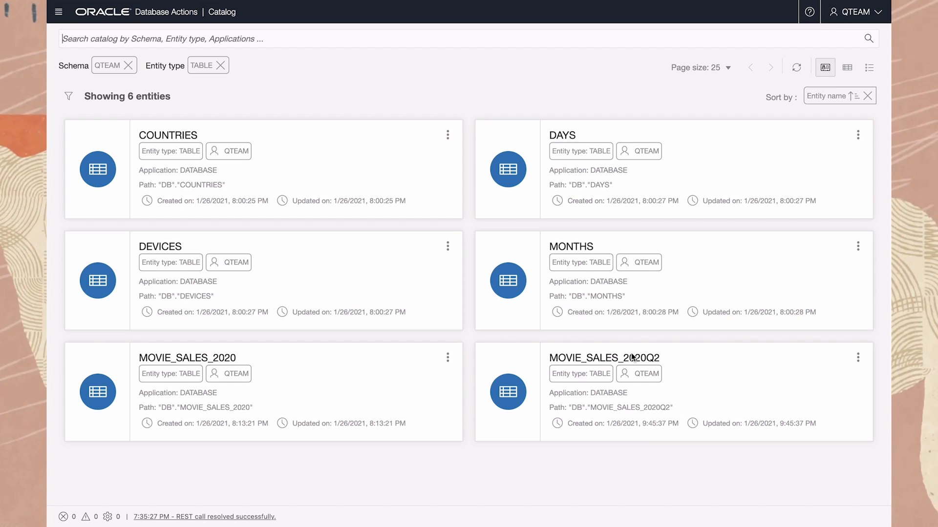
{"action": "left_click", "coordinate": [825, 67]}
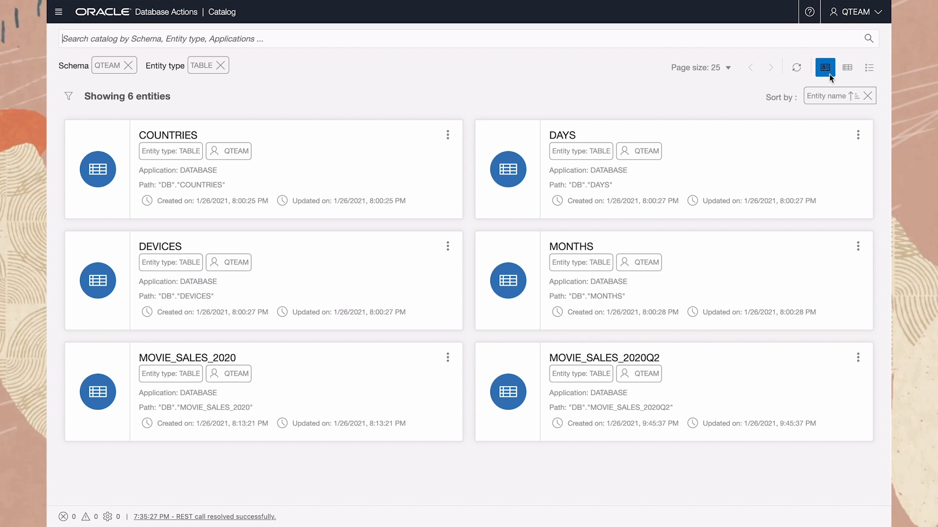
{"action": "mouse_move", "coordinate": [850, 69]}
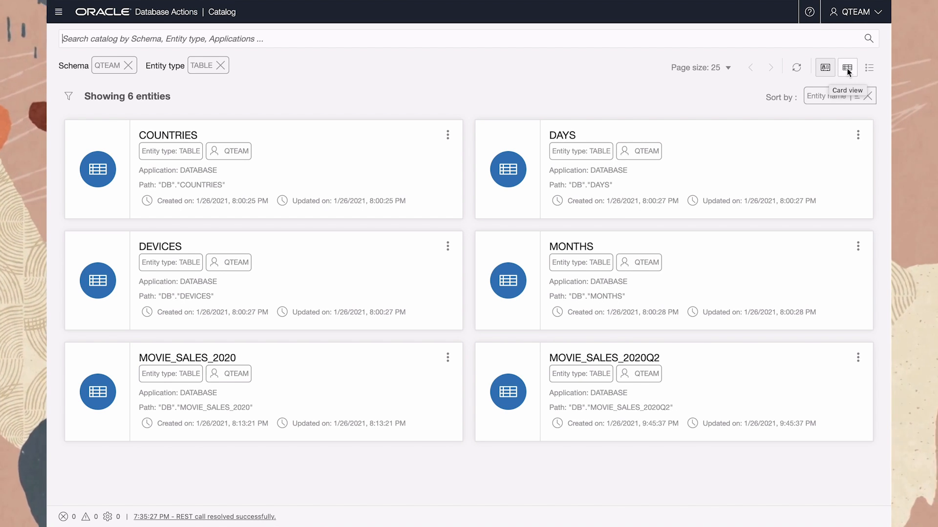
{"action": "left_click", "coordinate": [848, 67]}
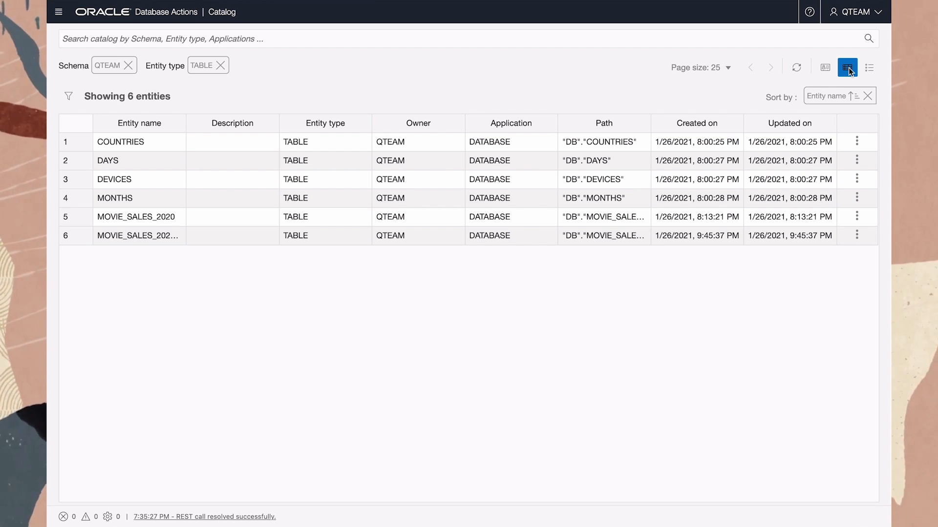
{"action": "left_click", "coordinate": [867, 68]}
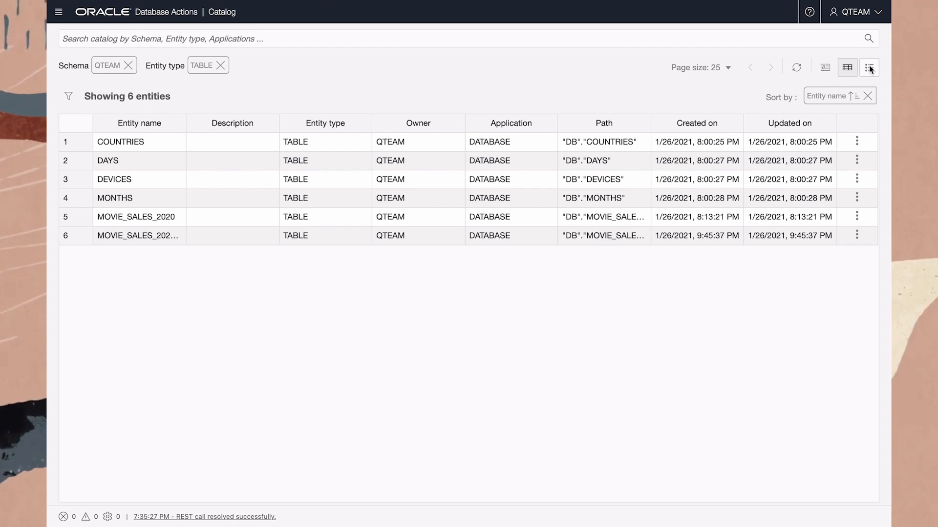
{"action": "left_click", "coordinate": [872, 67]}
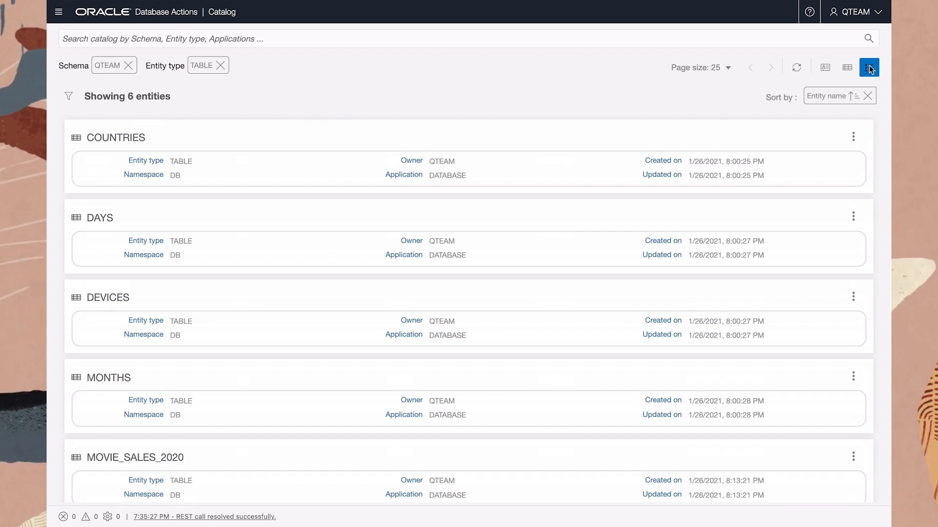
{"action": "left_click", "coordinate": [825, 68]}
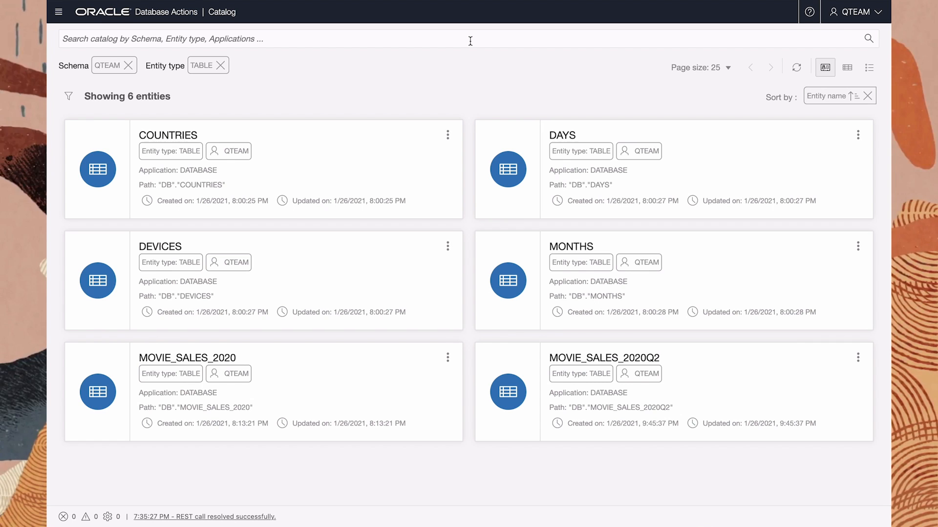
Search the catalog for 'movie sales', narrowing results to MOVIE_SALES_2020 and MOVIE_SALES_2020Q2
{"action": "type", "text": "movie sales"}
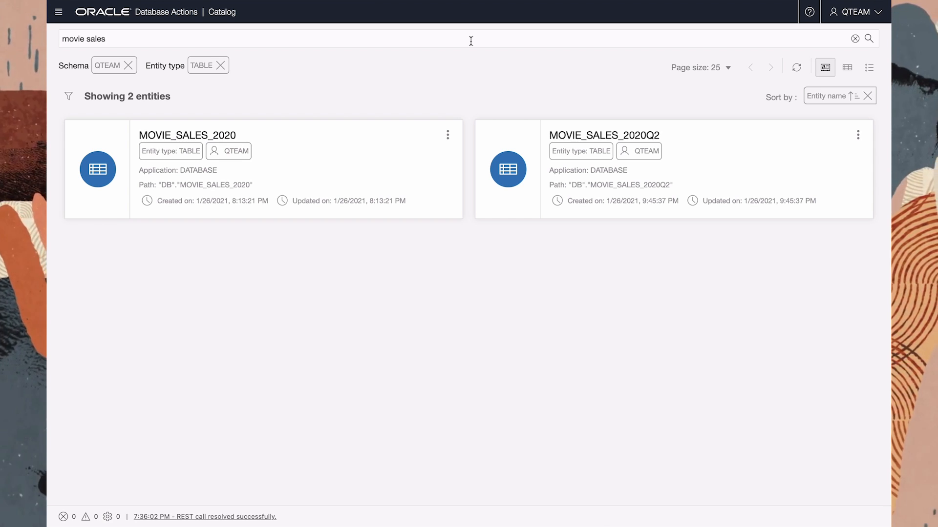
{"action": "mouse_move", "coordinate": [423, 133]}
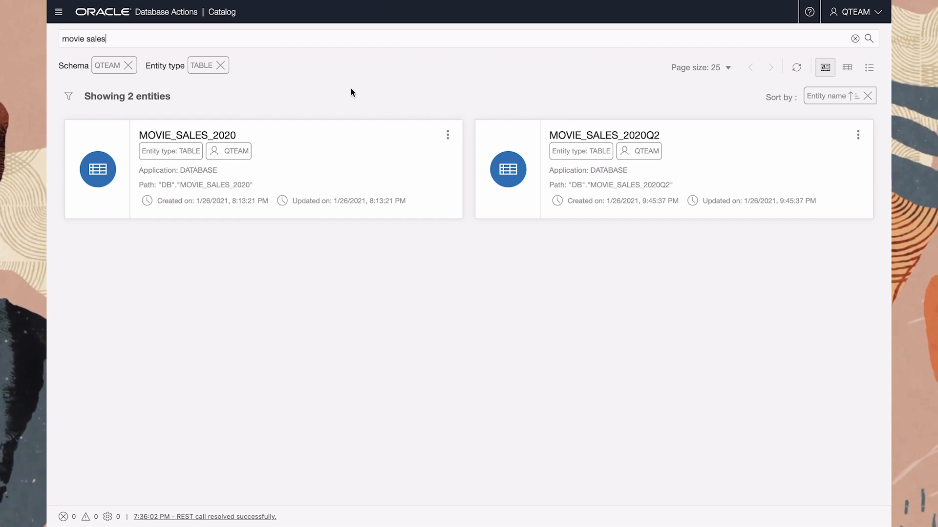
{"action": "mouse_move", "coordinate": [103, 77]}
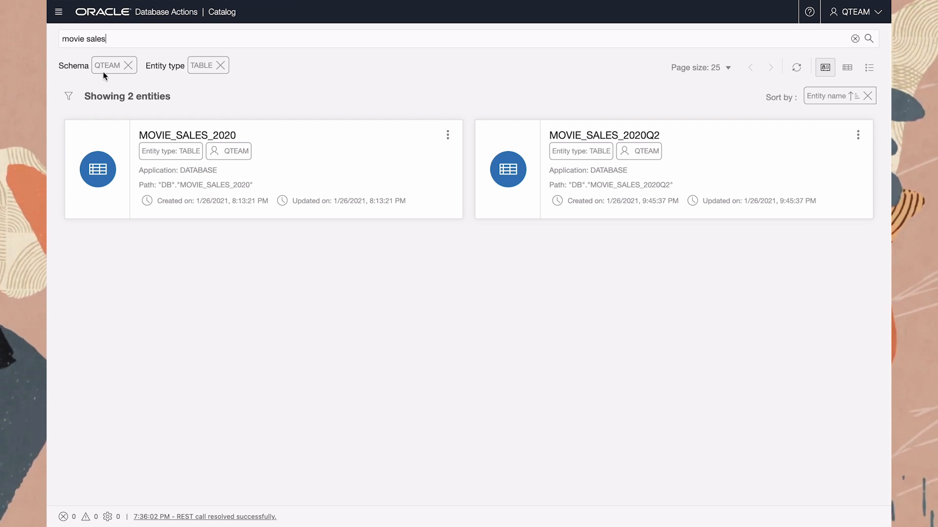
Filter entity types to include ANALYTIC_VIEW and BUSINESSMODEL and clear the search, listing 8 QTEAM entities
{"action": "left_click", "coordinate": [68, 96]}
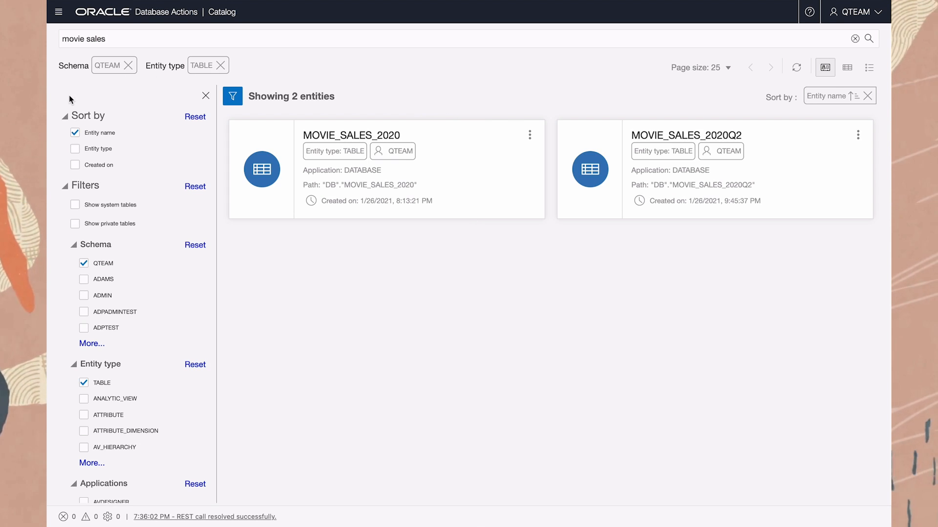
{"action": "mouse_move", "coordinate": [92, 463]}
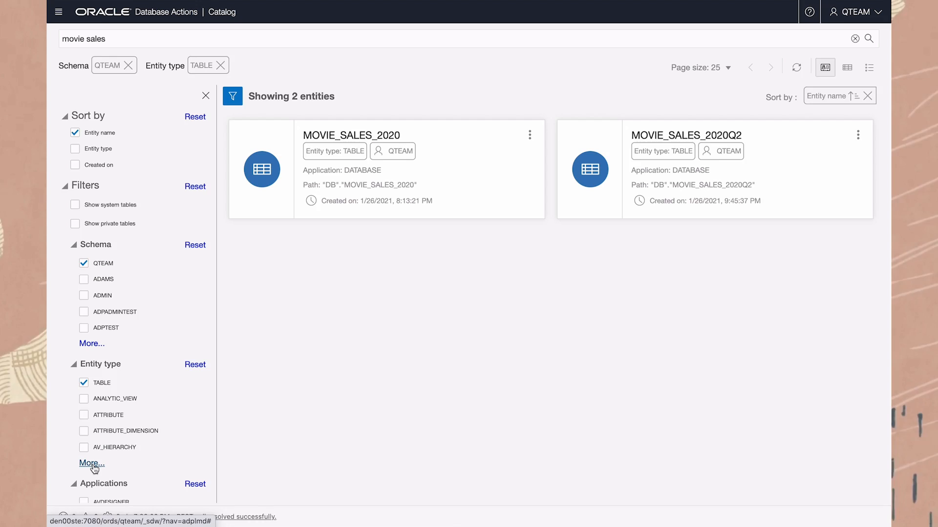
{"action": "left_click", "coordinate": [92, 463]}
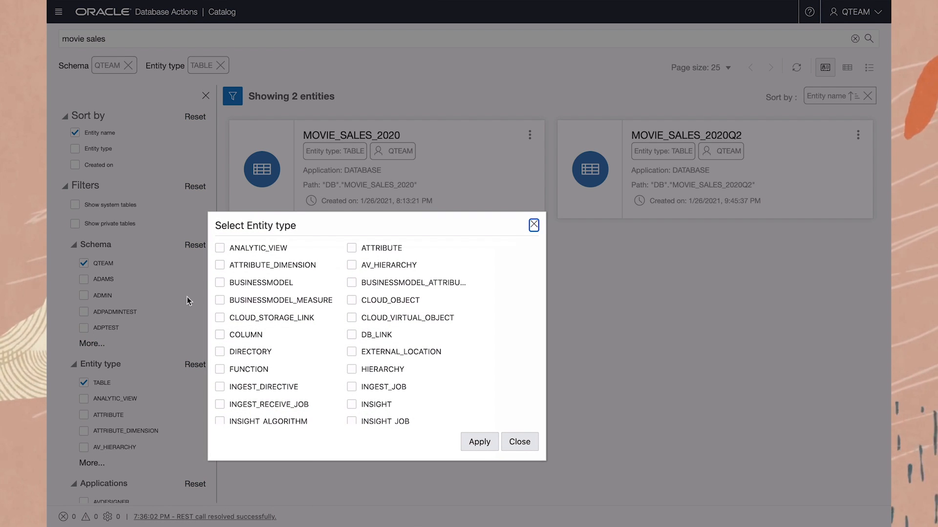
{"action": "left_click", "coordinate": [219, 248]}
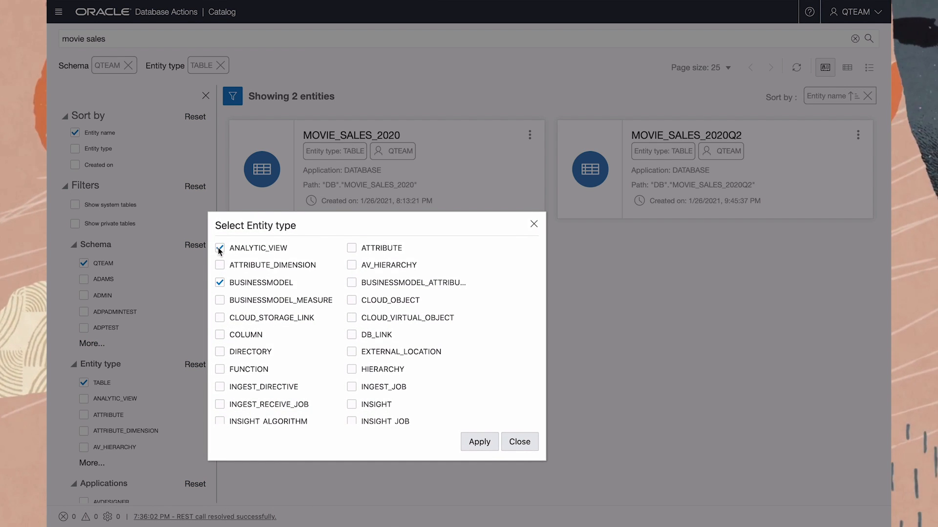
{"action": "left_click", "coordinate": [479, 442]}
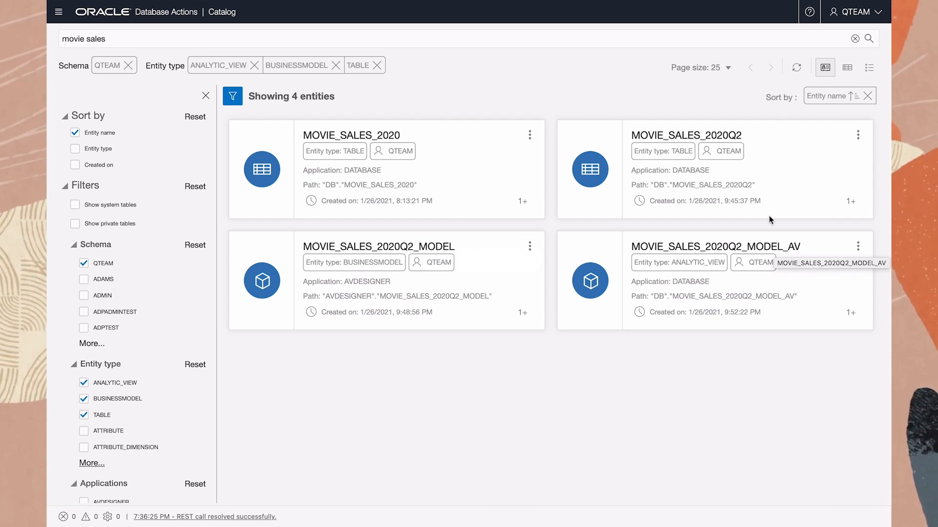
{"action": "left_click", "coordinate": [853, 37]}
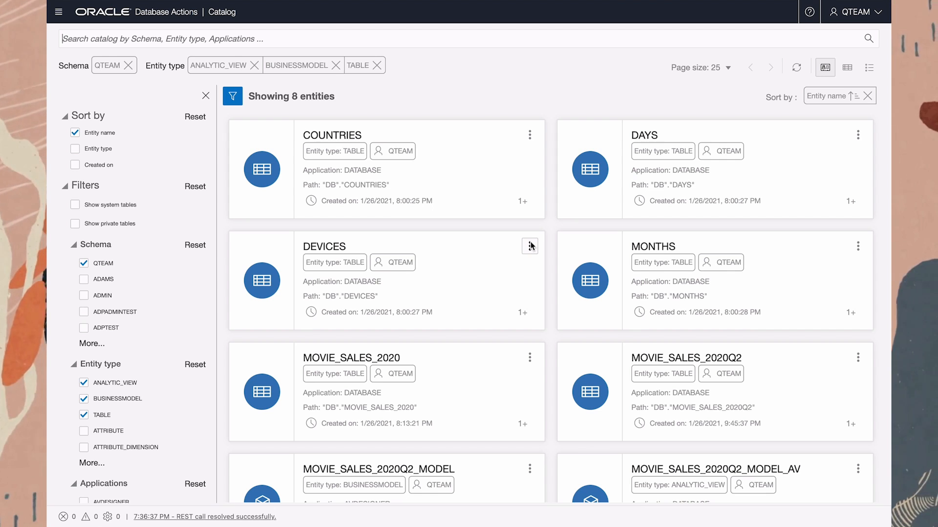
{"action": "mouse_move", "coordinate": [530, 246]}
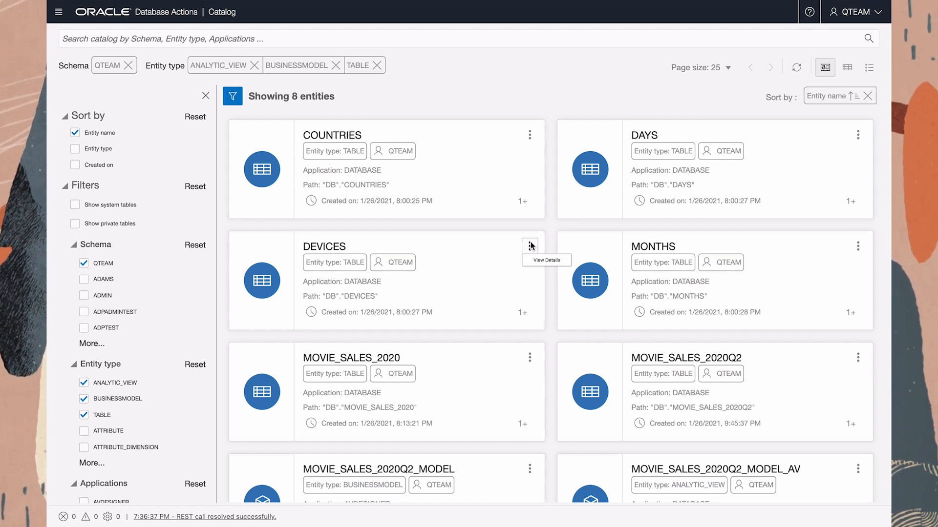
View the DEVICES table's details, its data preview and its CREATE TABLE data definition
{"action": "left_click", "coordinate": [530, 245]}
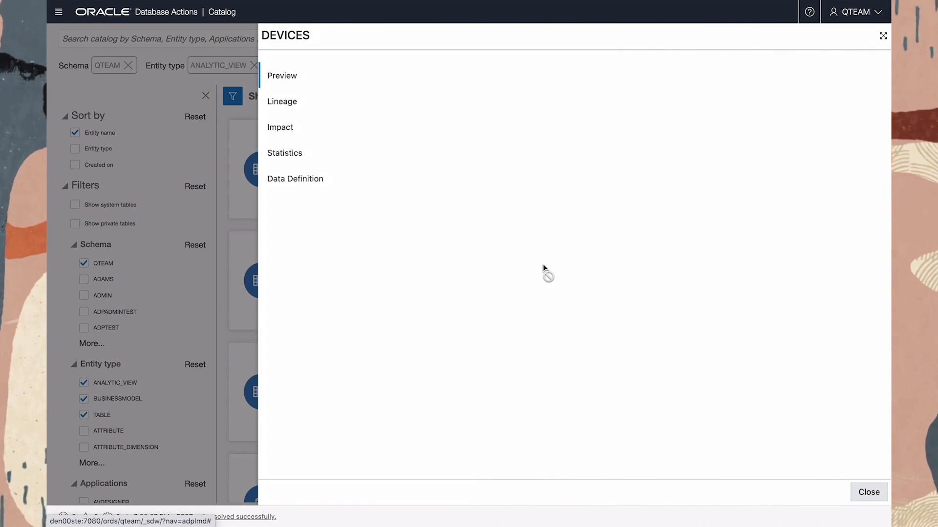
{"action": "left_click", "coordinate": [282, 75]}
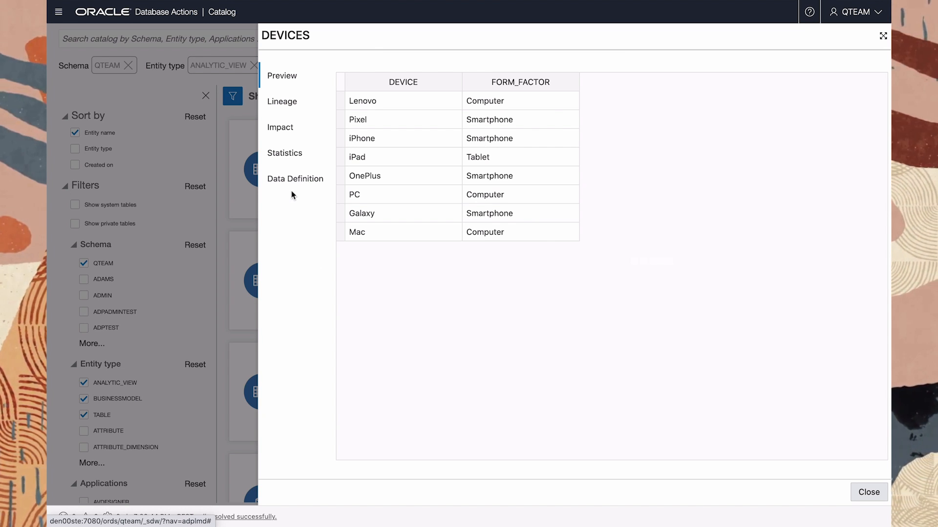
{"action": "left_click", "coordinate": [295, 179]}
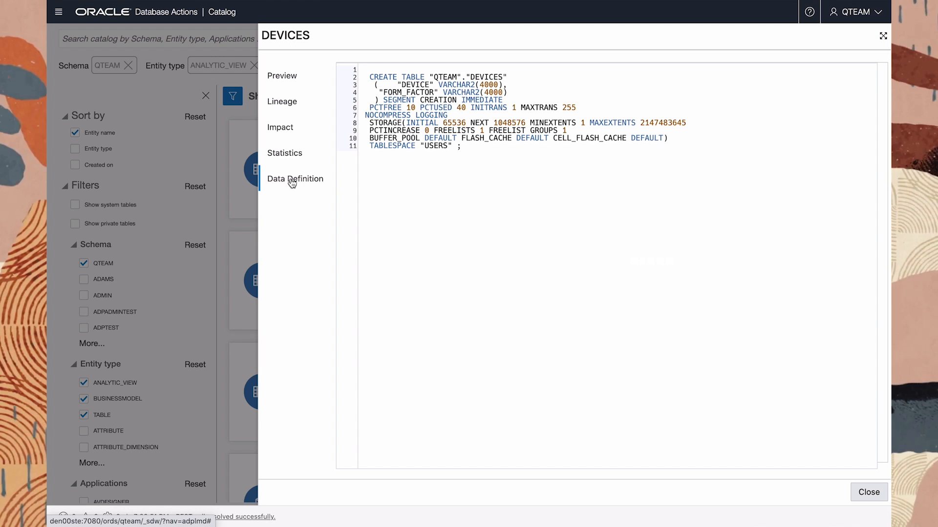
{"action": "mouse_move", "coordinate": [398, 170]}
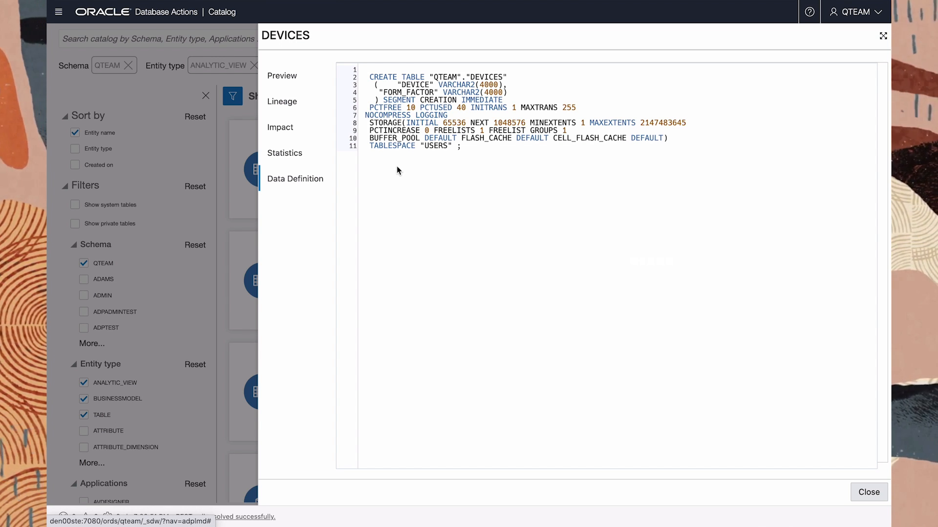
Explore the DEVICES lineage graph with its node expanded to columns, then close the details panel
{"action": "left_click", "coordinate": [281, 101]}
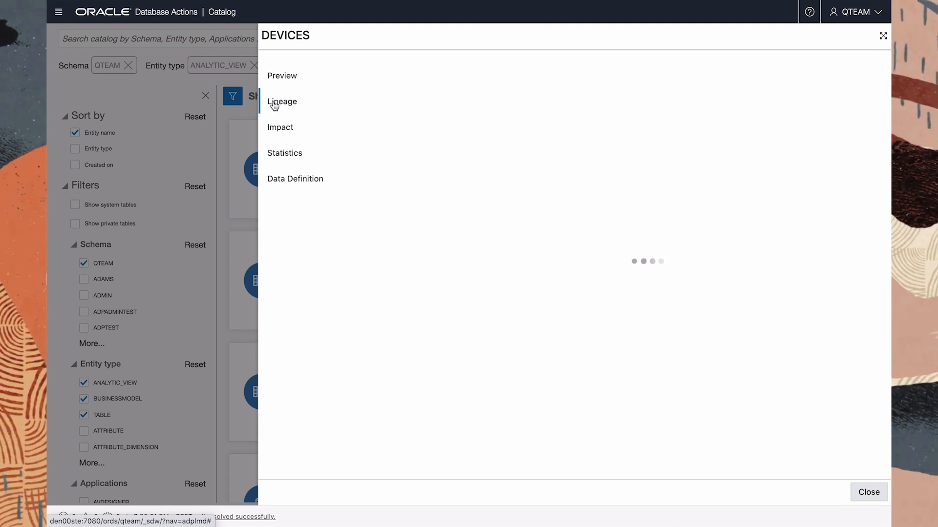
{"action": "left_click", "coordinate": [282, 101]}
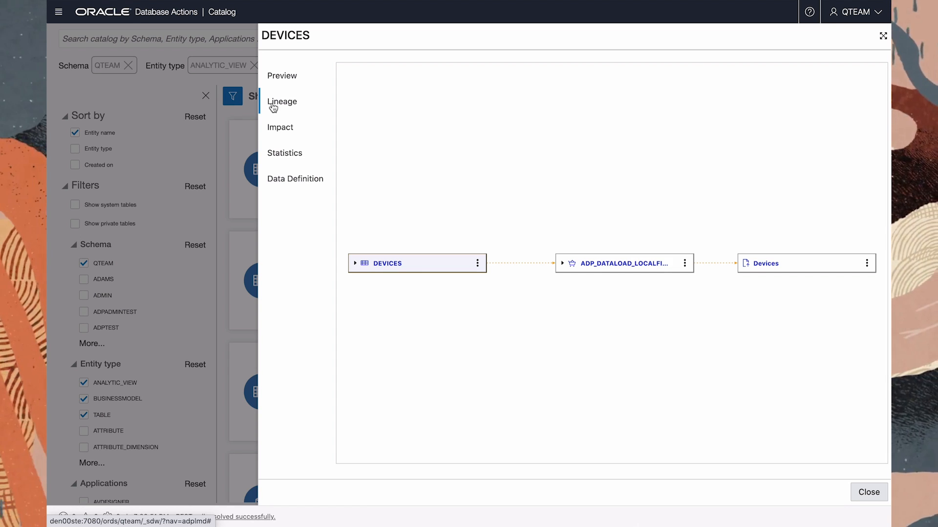
{"action": "mouse_move", "coordinate": [476, 264]}
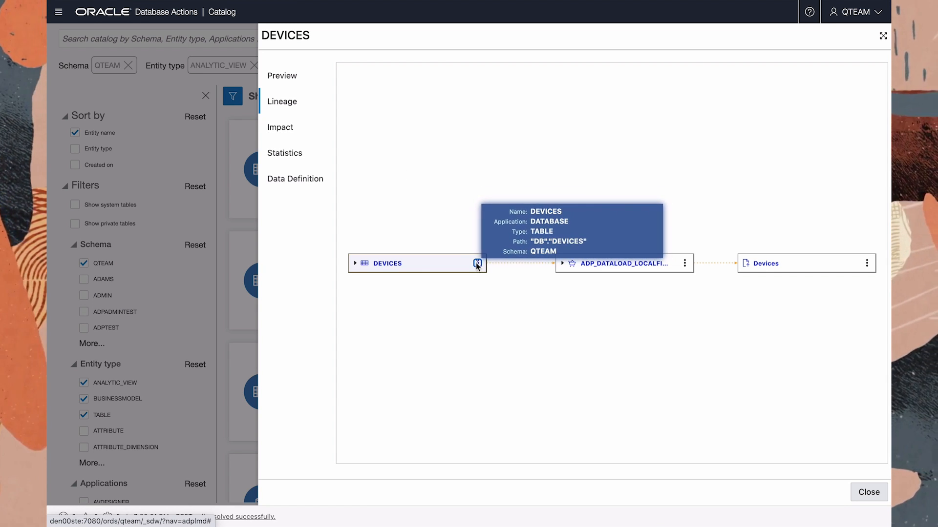
{"action": "left_click", "coordinate": [354, 264]}
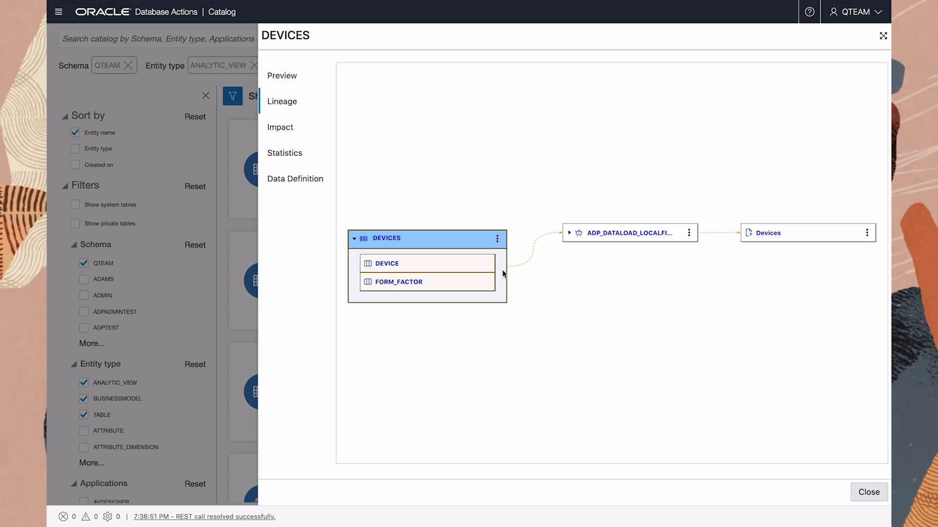
{"action": "mouse_move", "coordinate": [601, 235]}
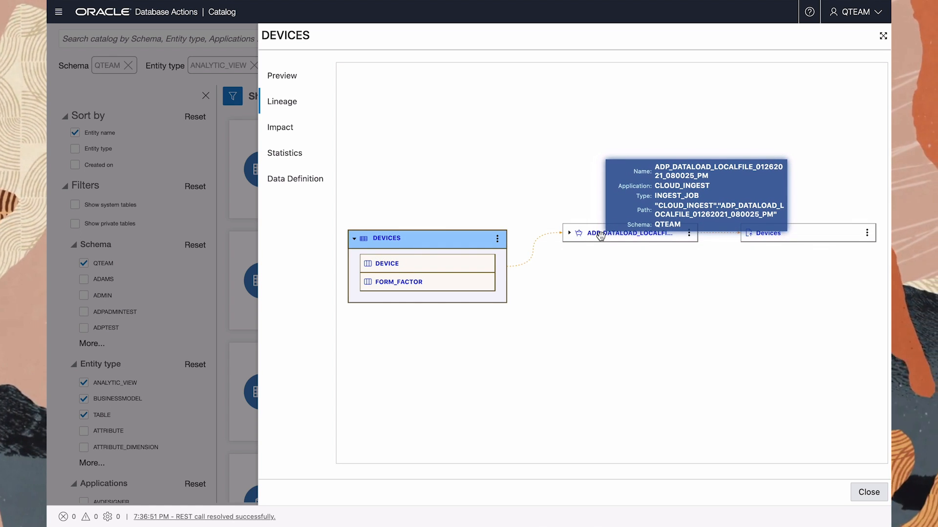
{"action": "mouse_move", "coordinate": [770, 234]}
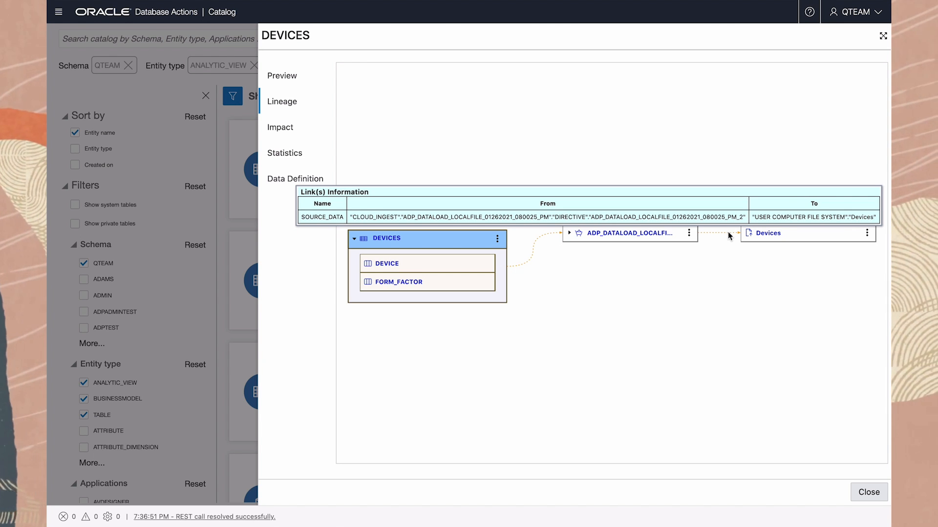
{"action": "left_click", "coordinate": [870, 492]}
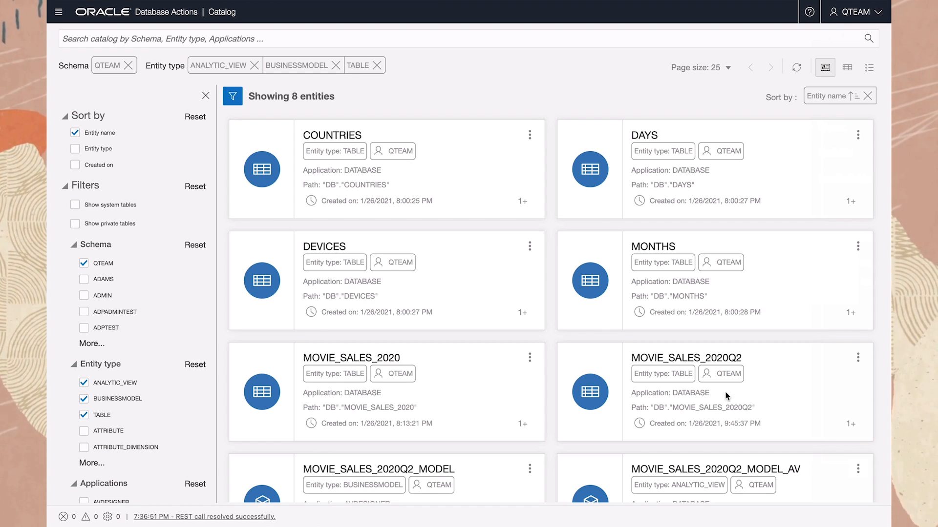
{"action": "mouse_move", "coordinate": [668, 346]}
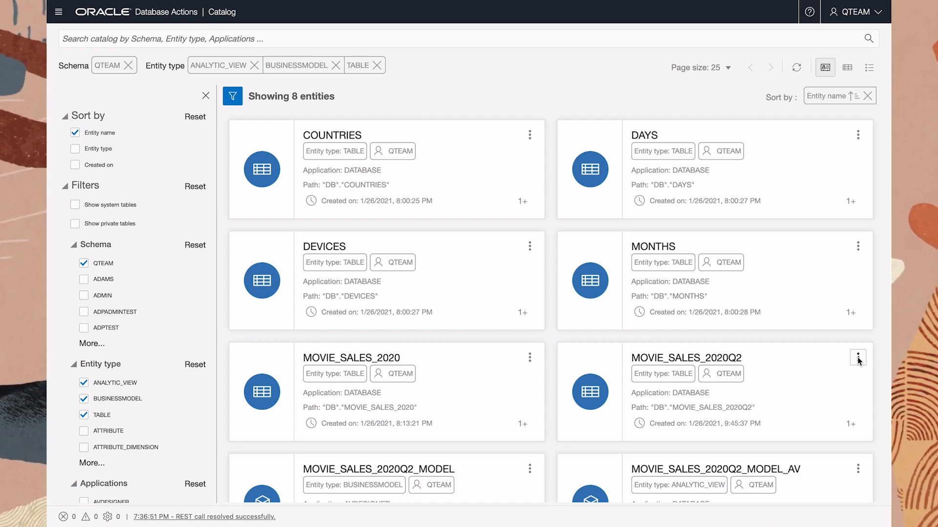
View MOVIE_SALES_2020Q2's details and data preview, then start its impact analysis
{"action": "left_click", "coordinate": [858, 357]}
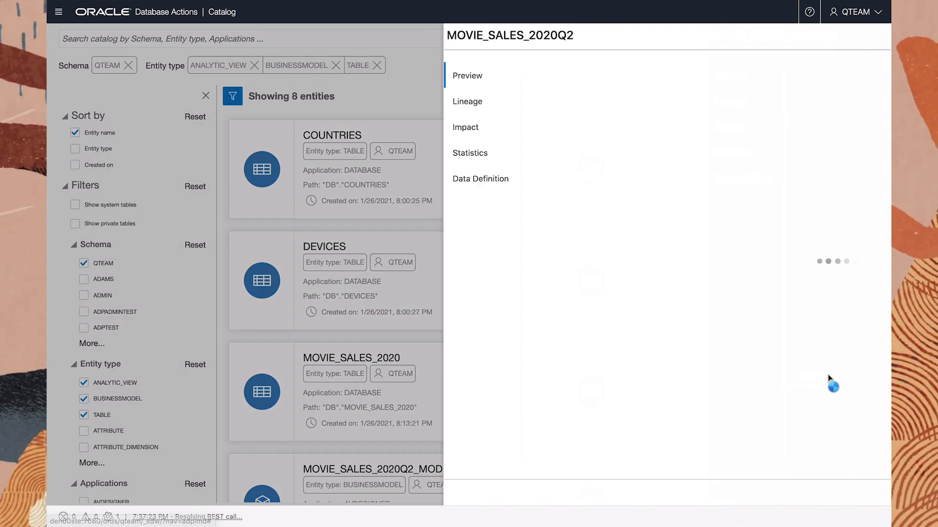
{"action": "left_click", "coordinate": [467, 76]}
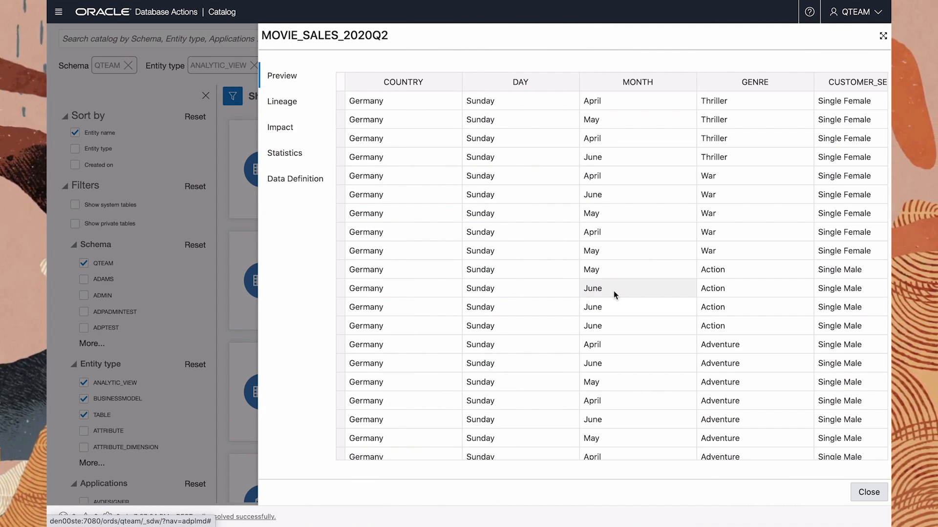
{"action": "left_click", "coordinate": [279, 129]}
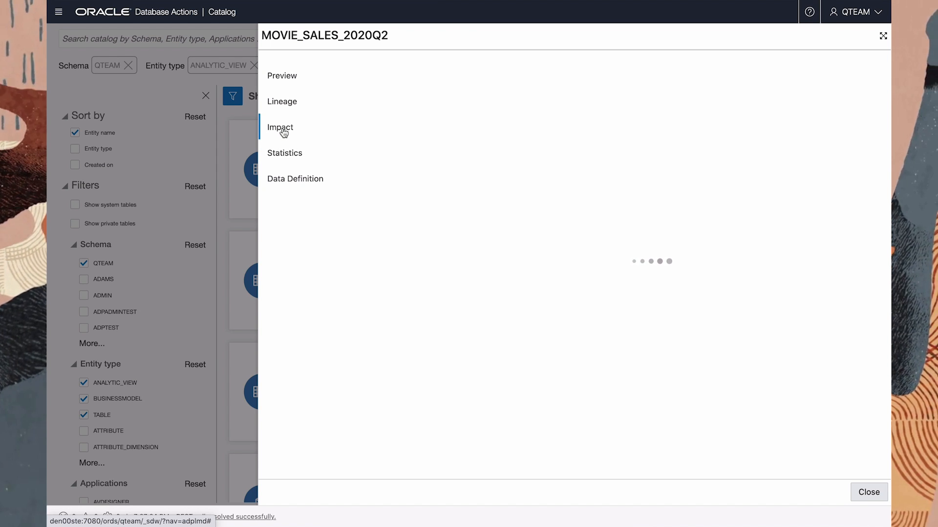
Expand MOVIE_SALES_2020Q2, its MODEL_AV analytic view and REQUEST_INSIGHT_1 nodes in the impact graph
{"action": "left_click", "coordinate": [279, 127]}
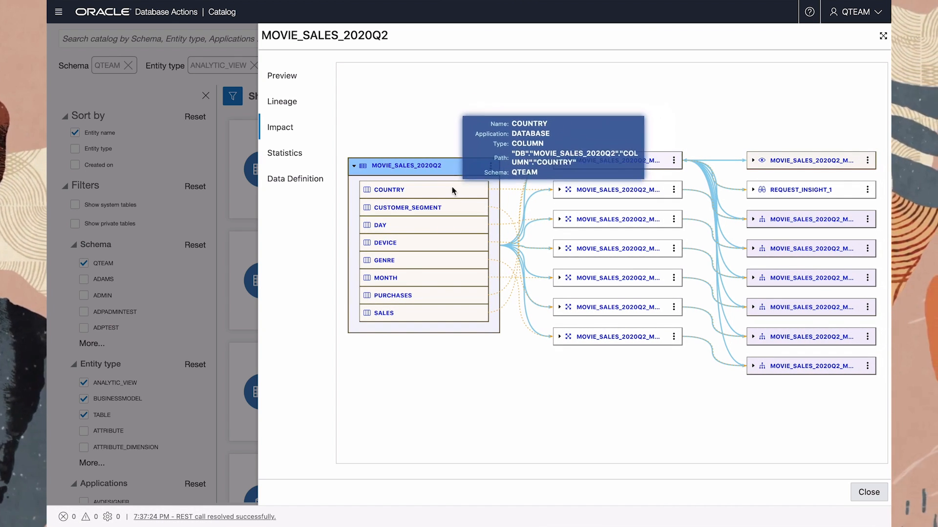
{"action": "mouse_move", "coordinate": [506, 189]}
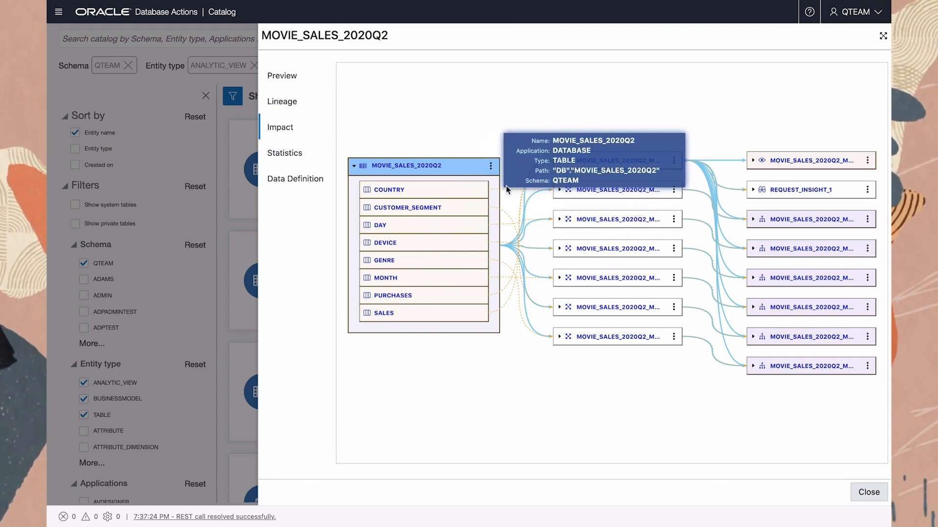
{"action": "mouse_move", "coordinate": [614, 159]}
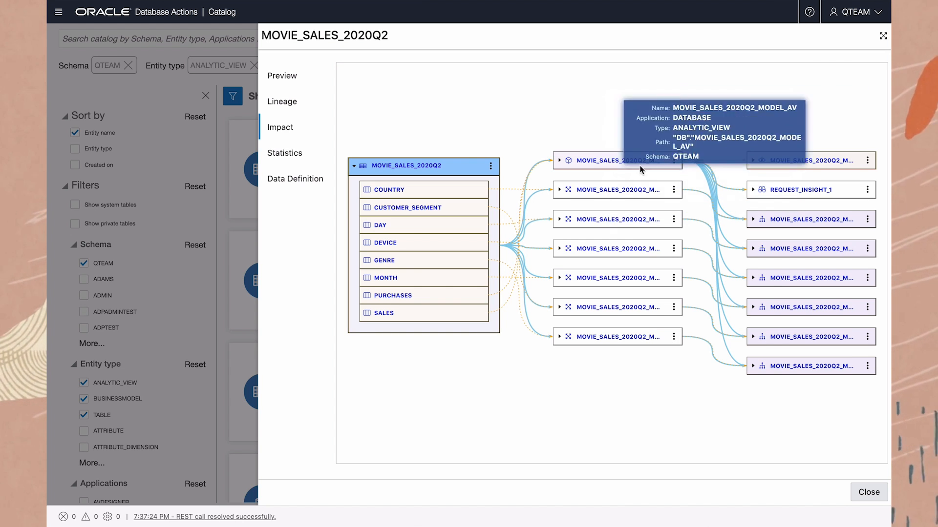
{"action": "left_click", "coordinate": [560, 161]}
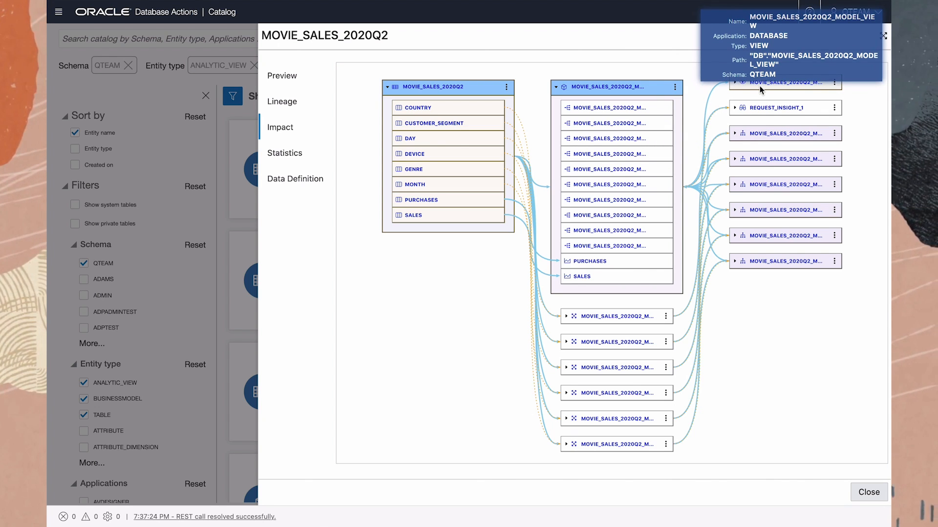
{"action": "mouse_move", "coordinate": [809, 113]}
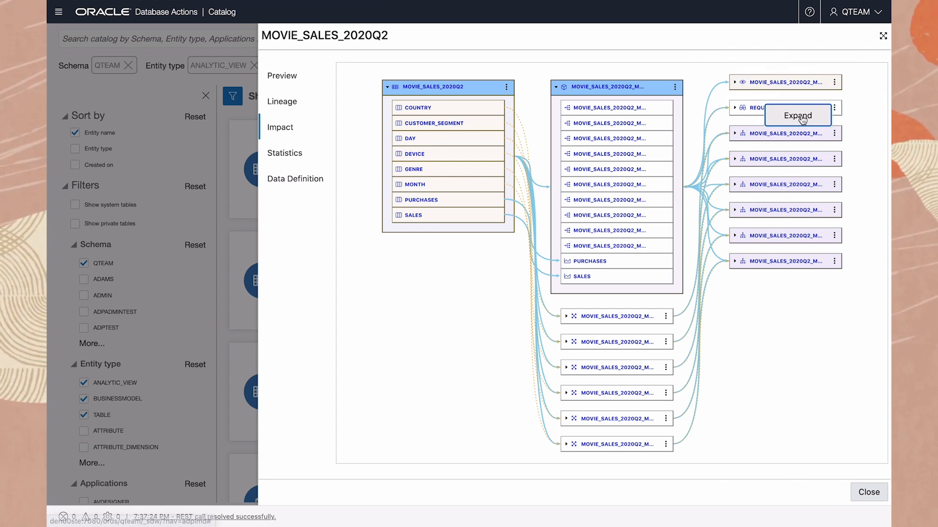
{"action": "left_click", "coordinate": [797, 116]}
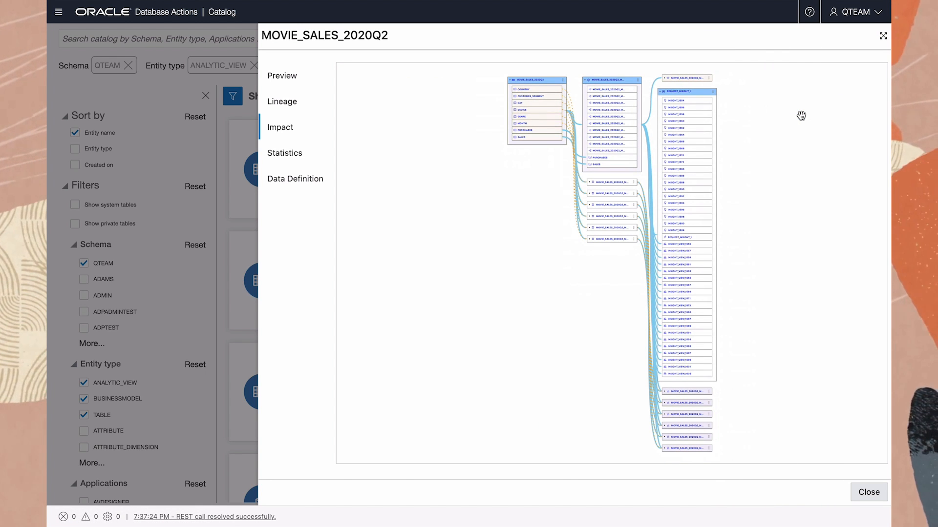
{"action": "mouse_move", "coordinate": [712, 95]}
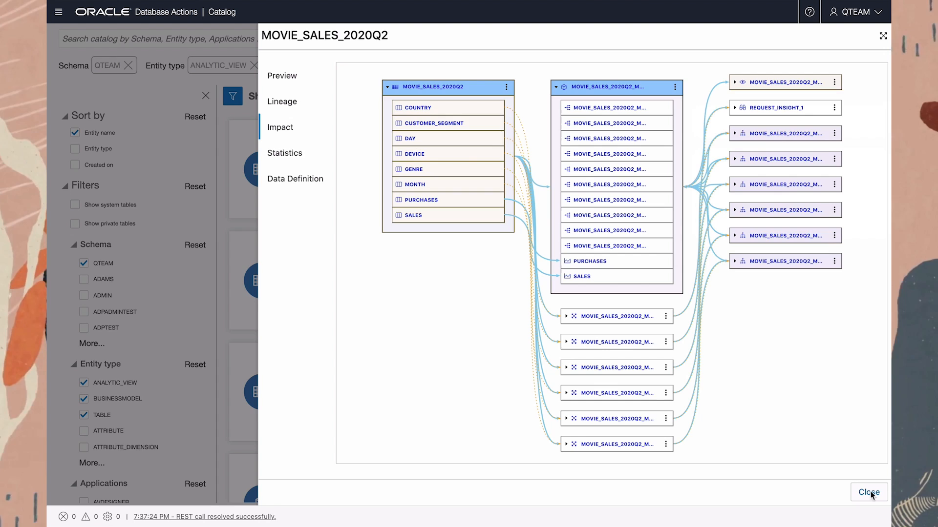
Close the MOVIE_SALES_2020Q2 details and return to the Database Actions launchpad
{"action": "left_click", "coordinate": [868, 492]}
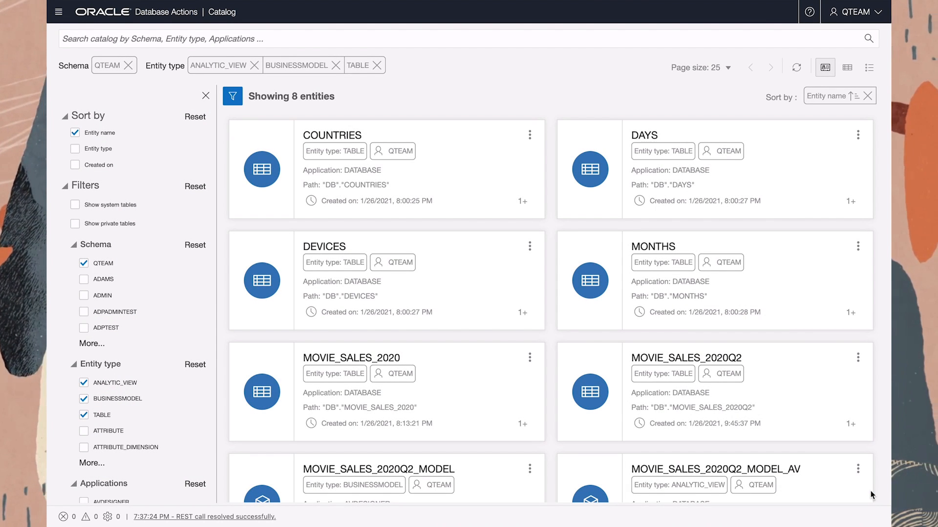
{"action": "mouse_move", "coordinate": [61, 14]}
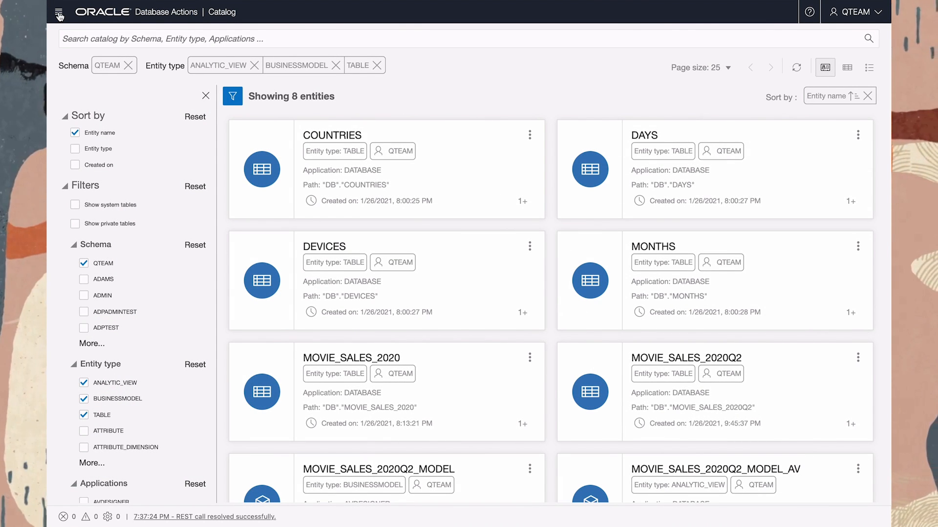
{"action": "left_click", "coordinate": [60, 14]}
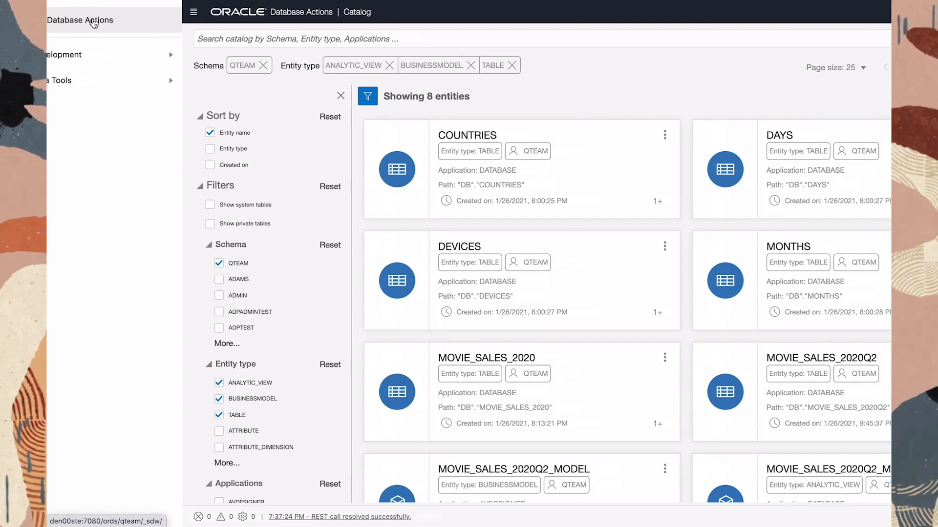
{"action": "left_click", "coordinate": [87, 20]}
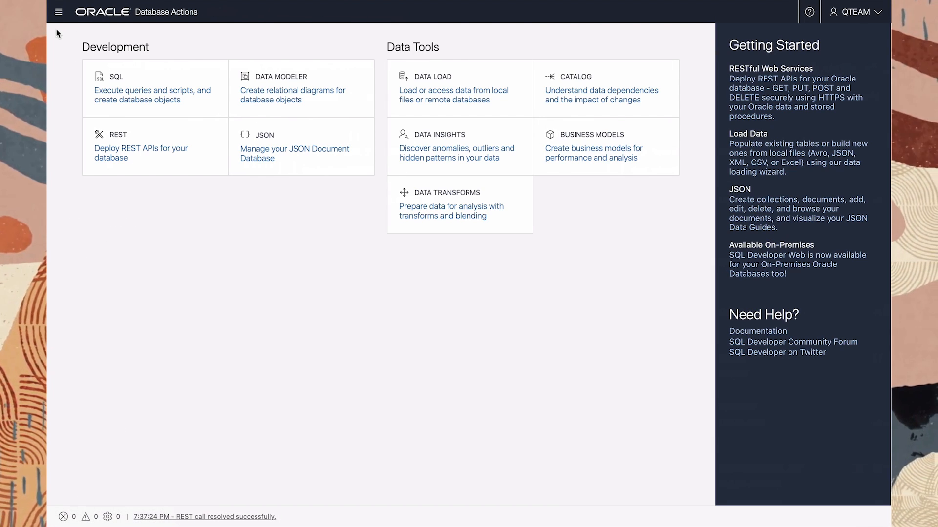